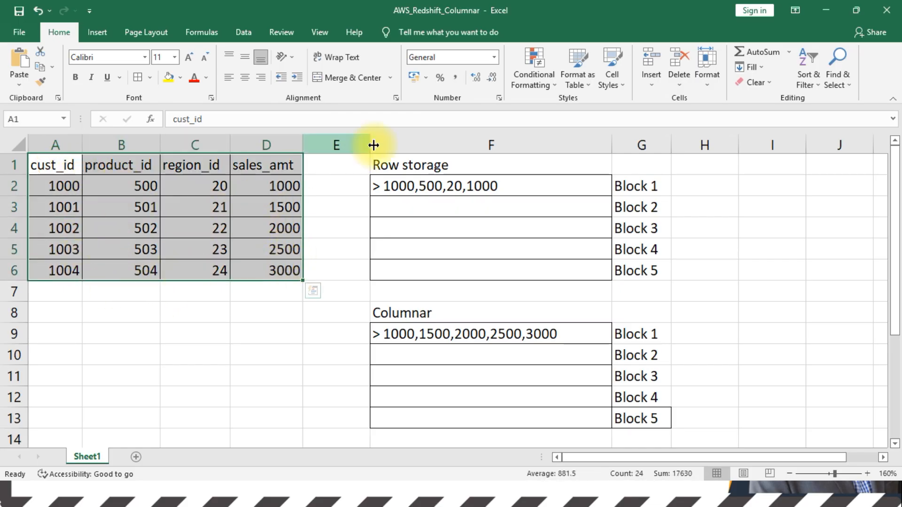
Highlight customer 1000's record (A2:D2), comparing it with Row storage Block 1 at F2.
{"action": "left_click", "coordinate": [490, 165]}
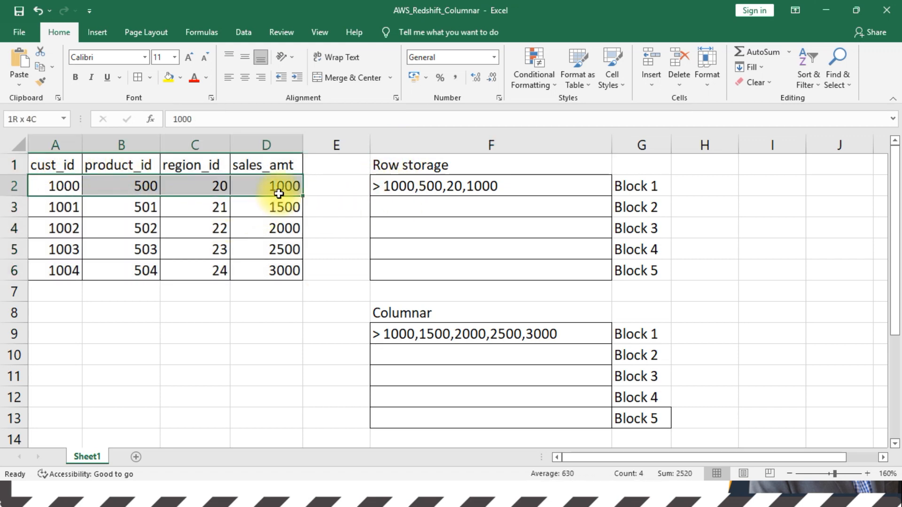
{"action": "left_click", "coordinate": [490, 185]}
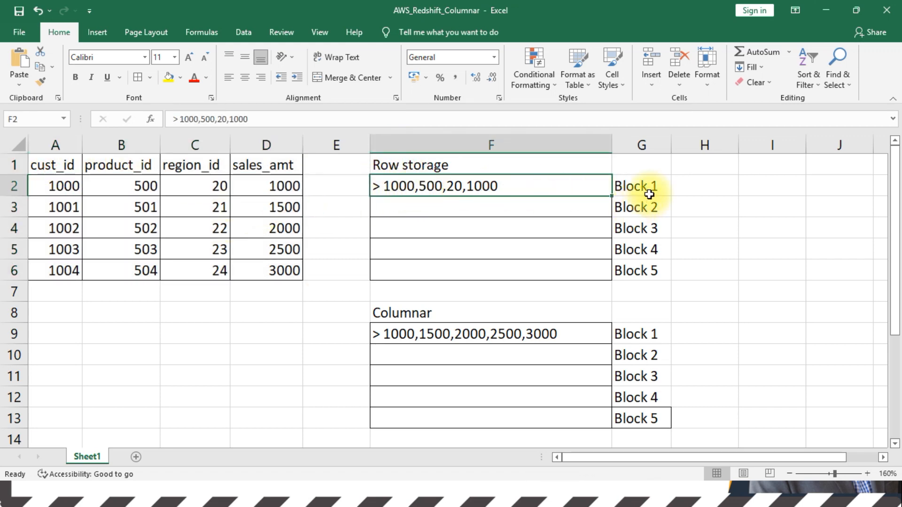
{"action": "left_click", "coordinate": [641, 185]}
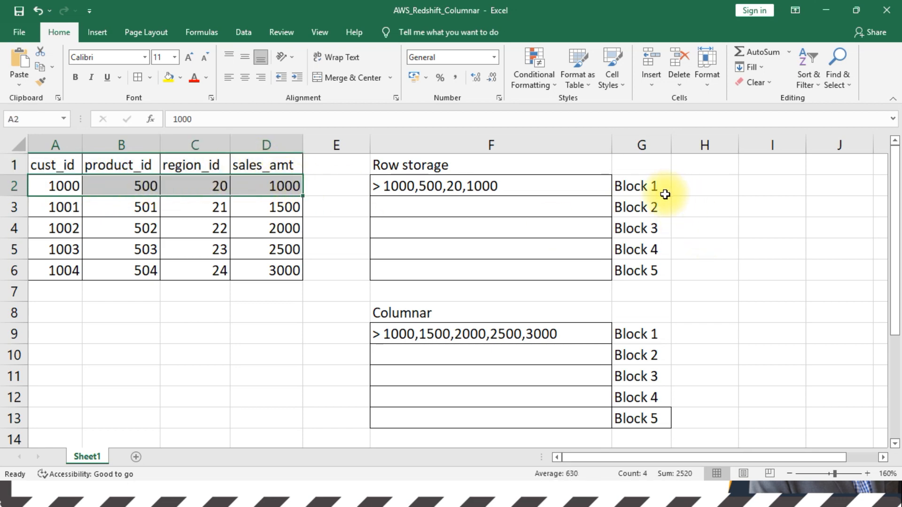
{"action": "mouse_move", "coordinate": [74, 300]}
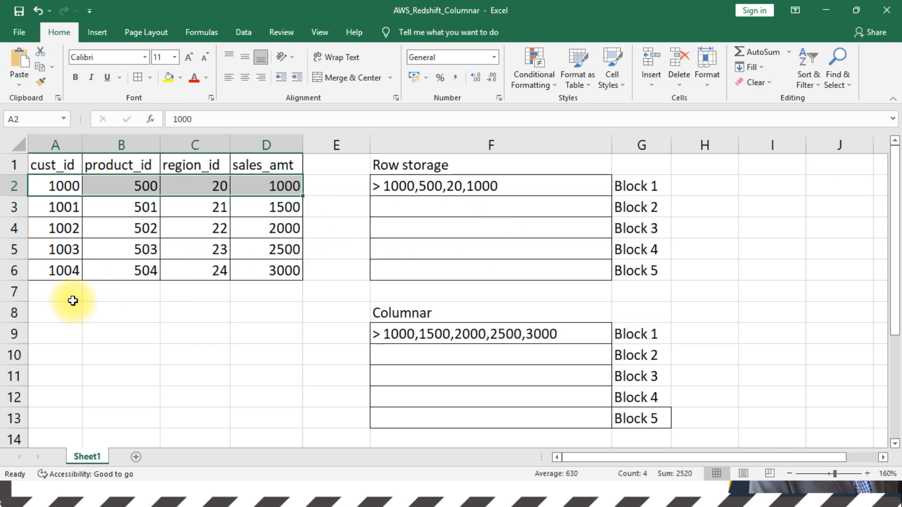
{"action": "mouse_move", "coordinate": [39, 209]}
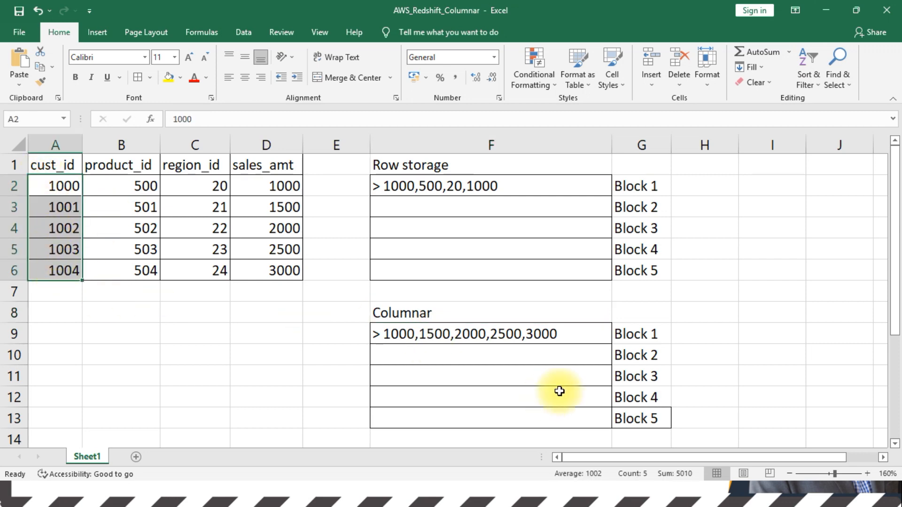
Select the first four columnar storage blocks, F9:G12.
{"action": "left_click", "coordinate": [641, 333]}
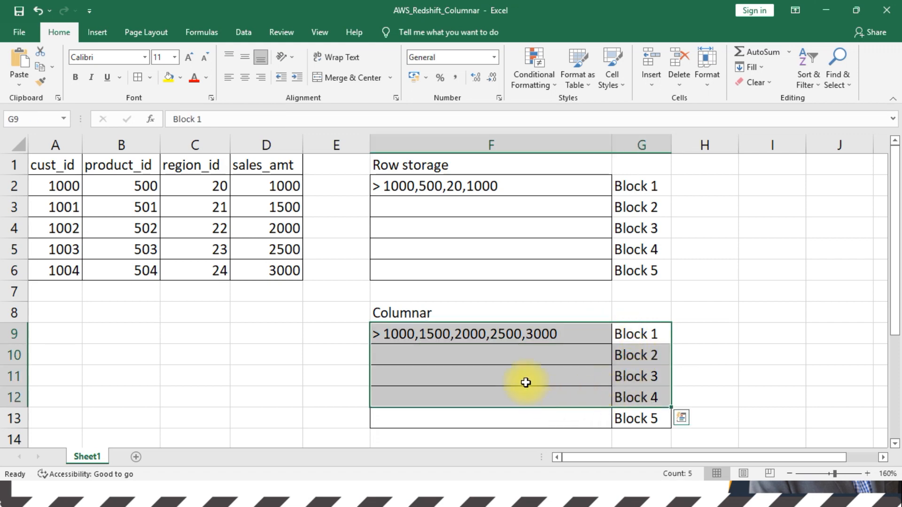
{"action": "mouse_move", "coordinate": [87, 233]}
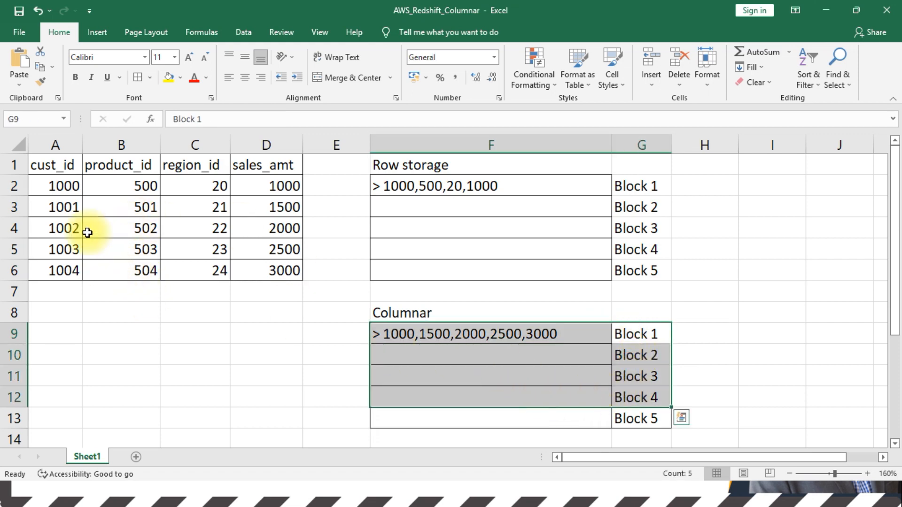
{"action": "mouse_move", "coordinate": [41, 217]}
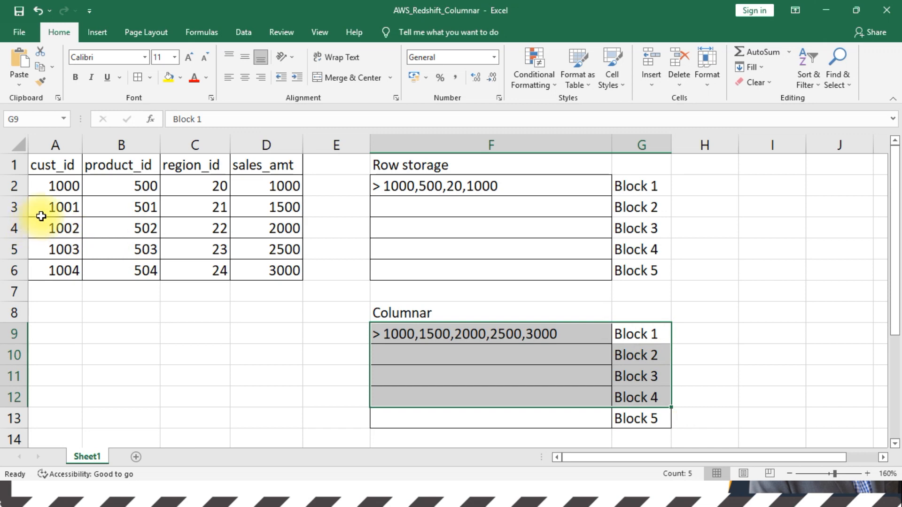
{"action": "mouse_move", "coordinate": [42, 230]}
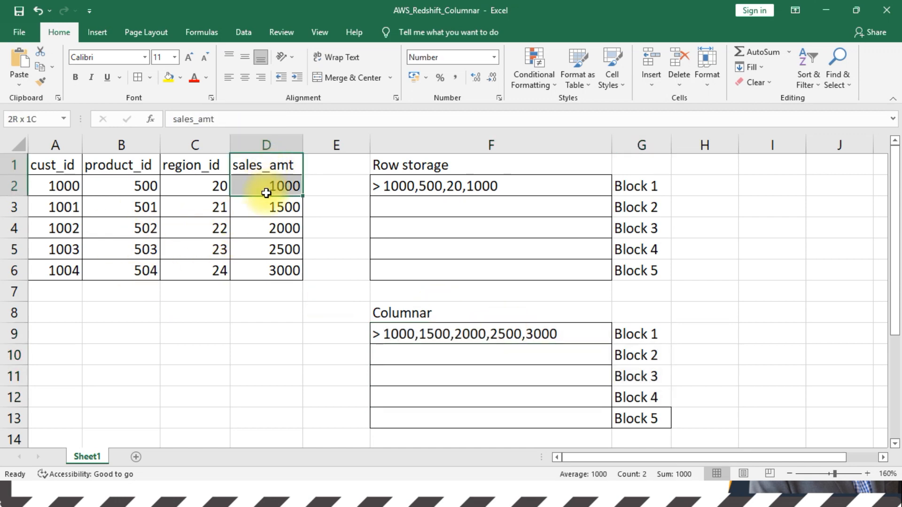
Select D1:D6, the sales_amt header and its five values.
{"action": "left_click_drag", "start_coordinate": [266, 185], "coordinate": [266, 270]}
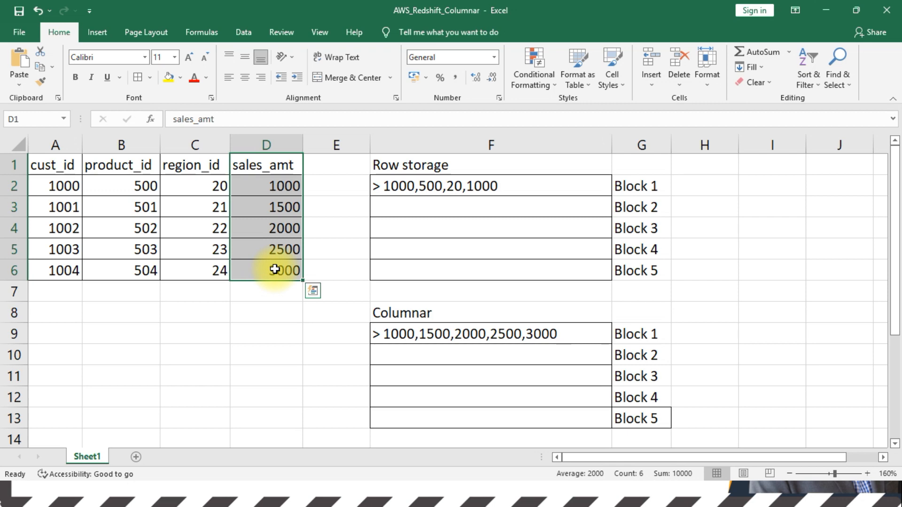
{"action": "mouse_move", "coordinate": [398, 221]}
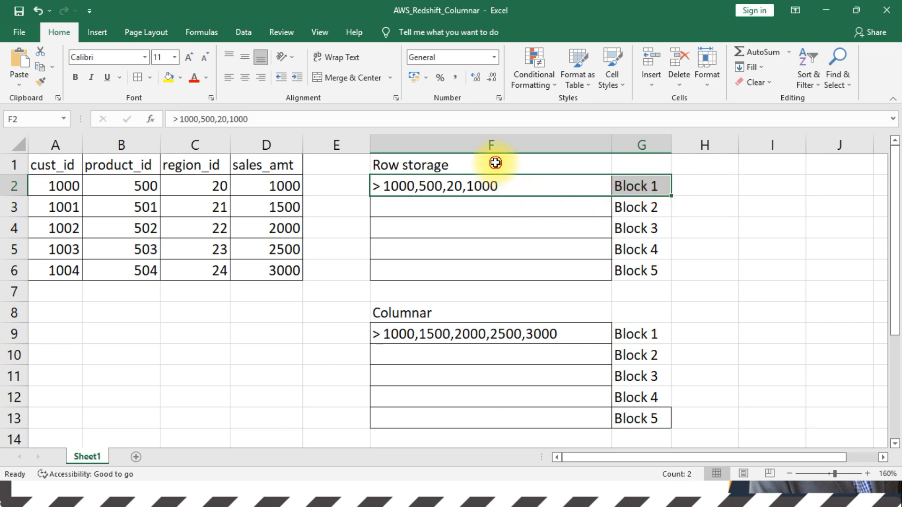
Highlight the Row storage section F1:G6, then the five sales_amt values D2:D6.
{"action": "left_click_drag", "start_coordinate": [490, 165], "coordinate": [636, 271]}
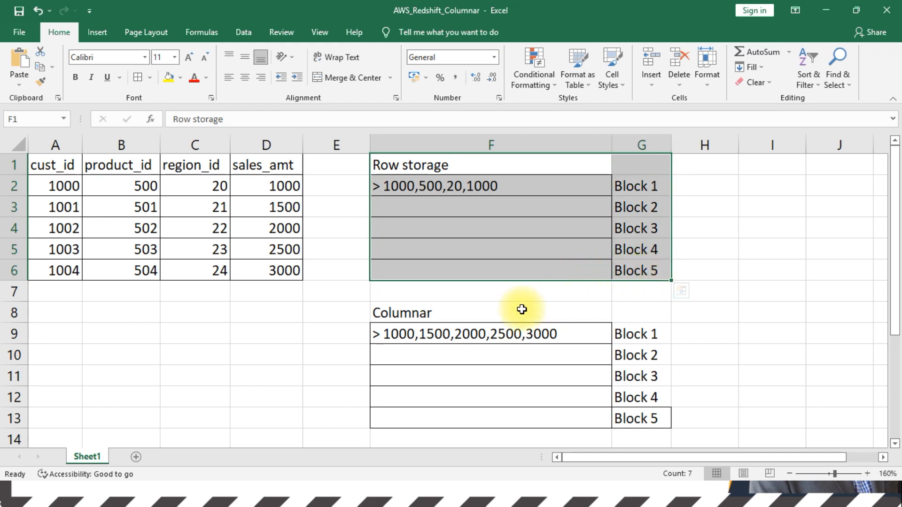
{"action": "mouse_move", "coordinate": [321, 348]}
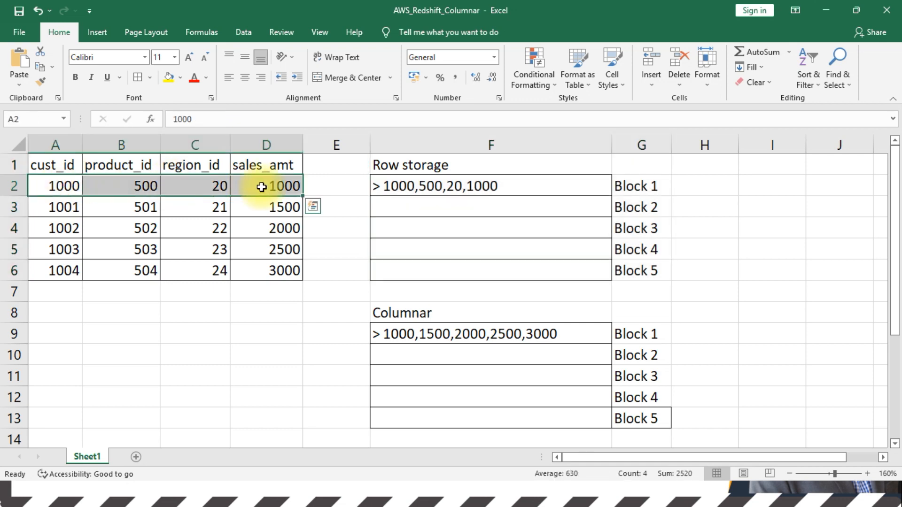
{"action": "left_click", "coordinate": [266, 186]}
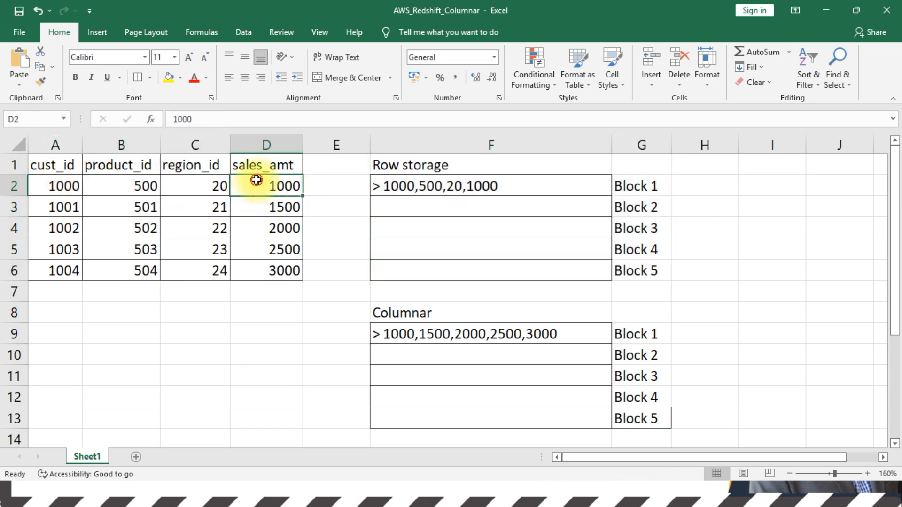
{"action": "left_click_drag", "start_coordinate": [266, 185], "coordinate": [266, 270]}
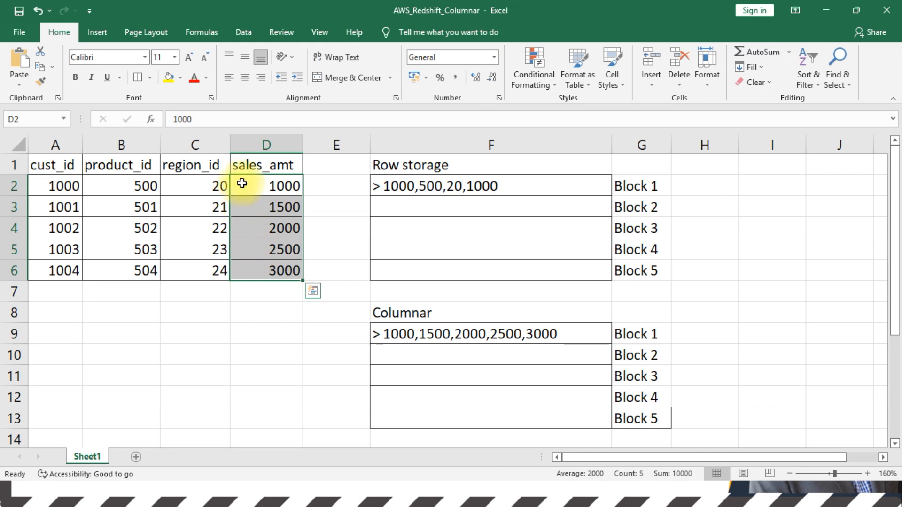